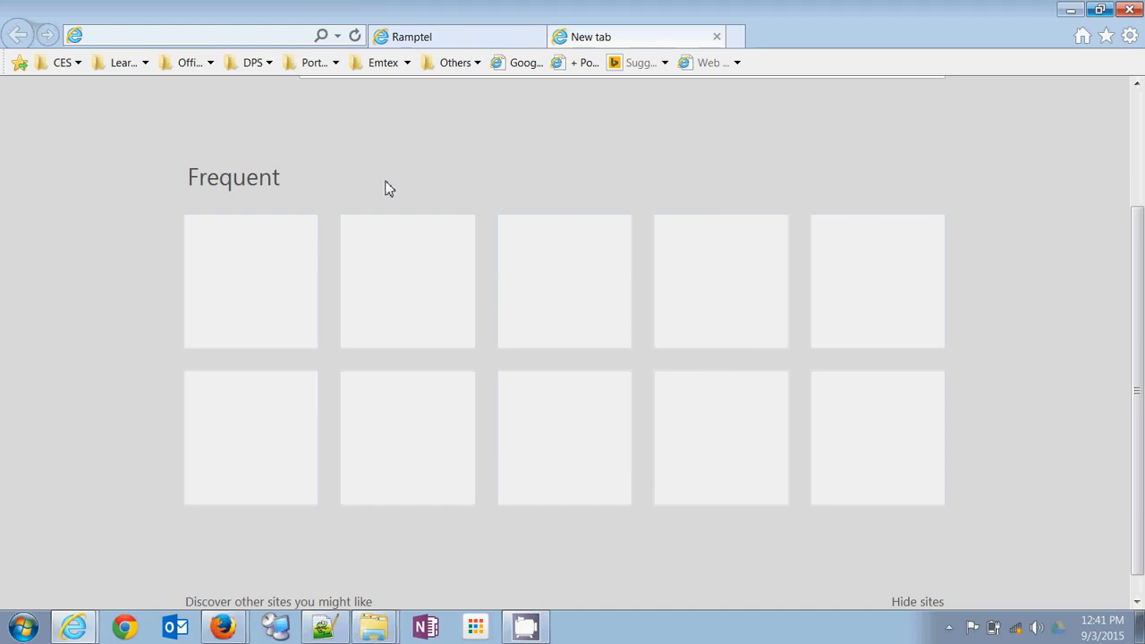
mouse_move(974, 164)
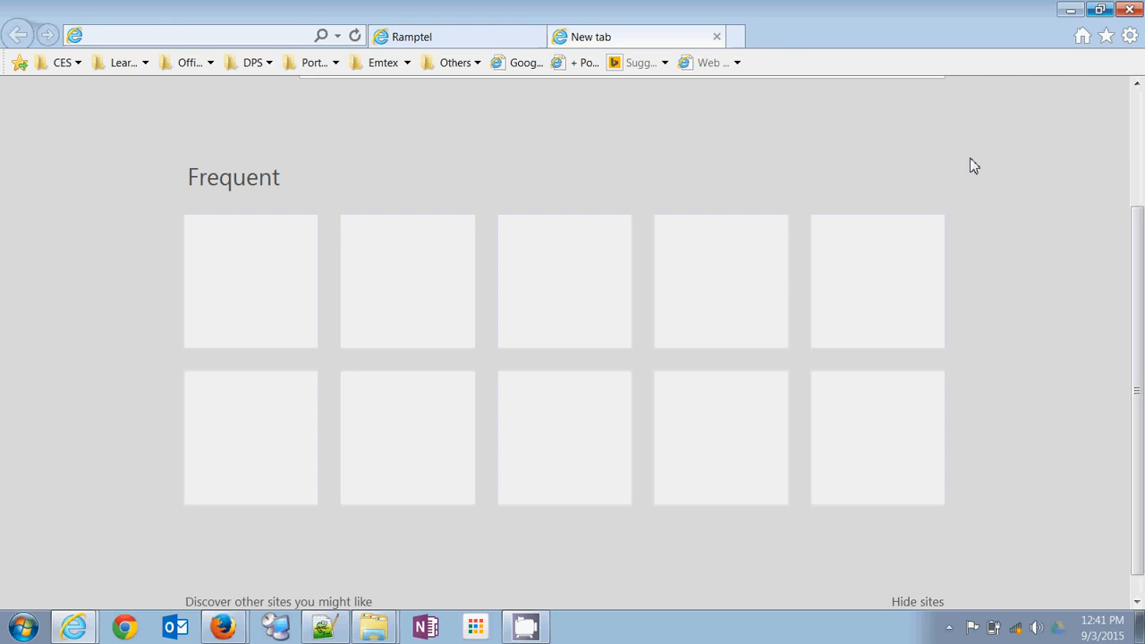
mouse_move(1004, 599)
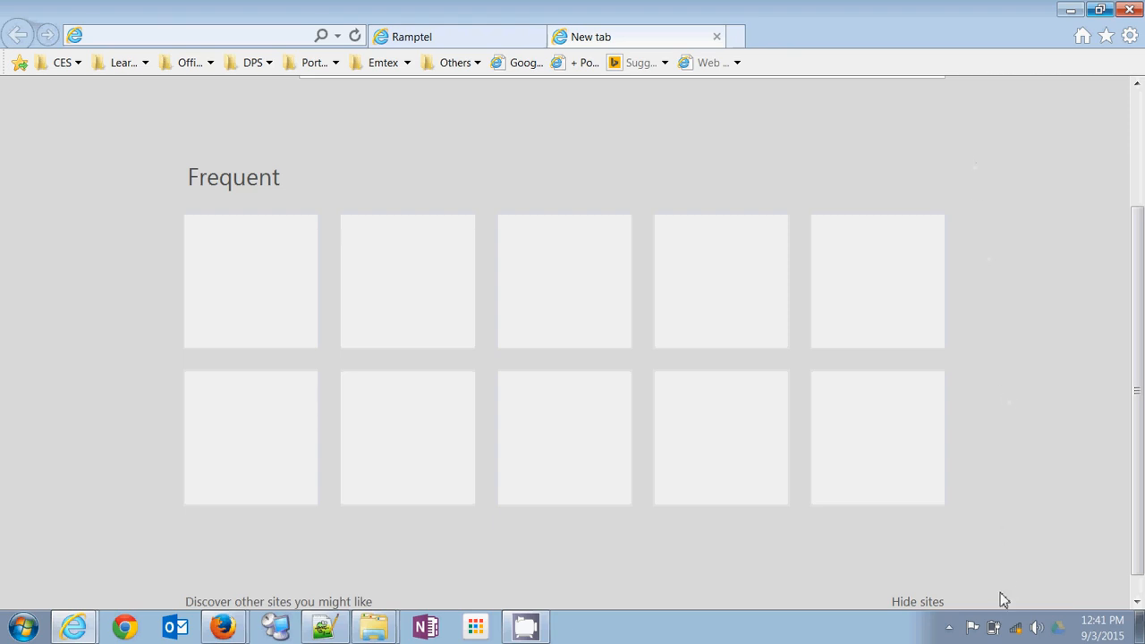
Connect the computer to the Ramptel wireless network from the tray network list.
left_click(1017, 627)
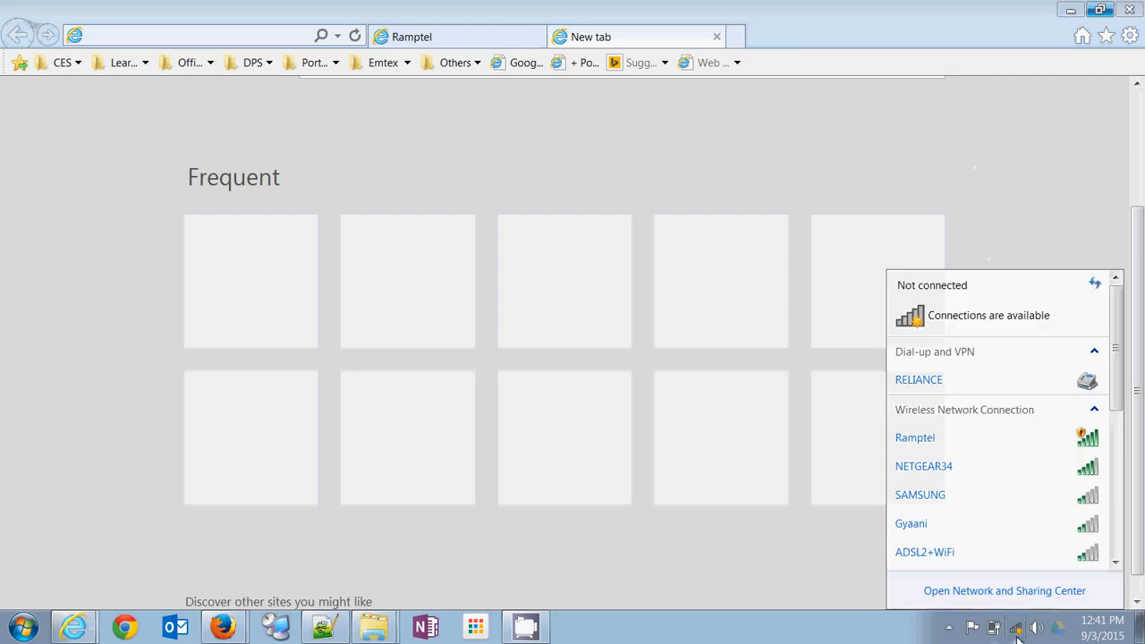
mouse_move(916, 436)
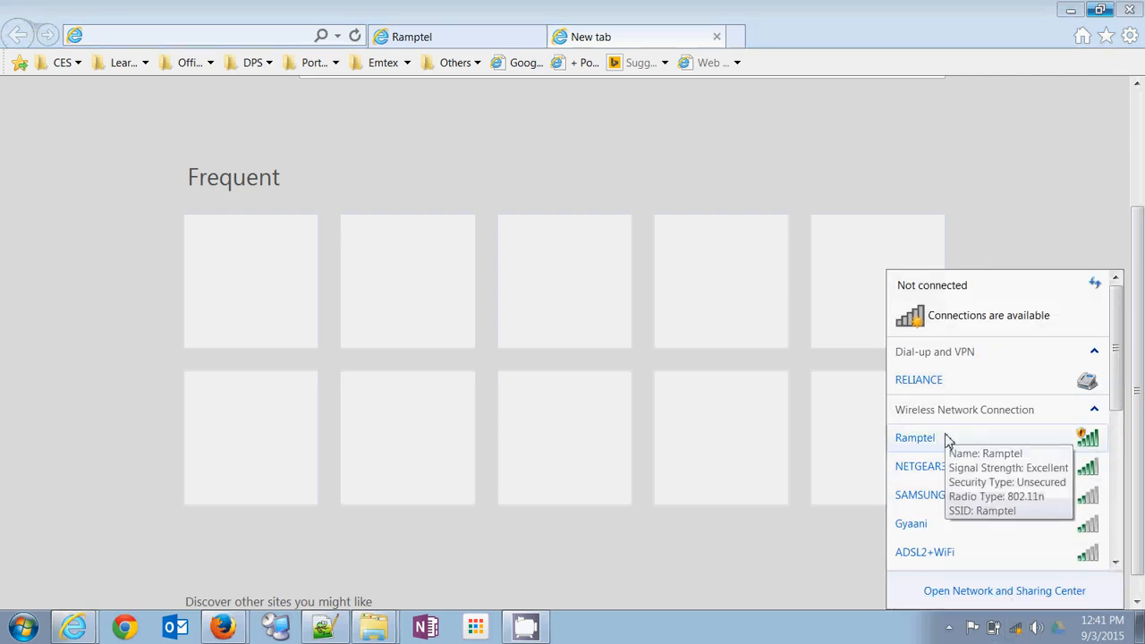
left_click(915, 436)
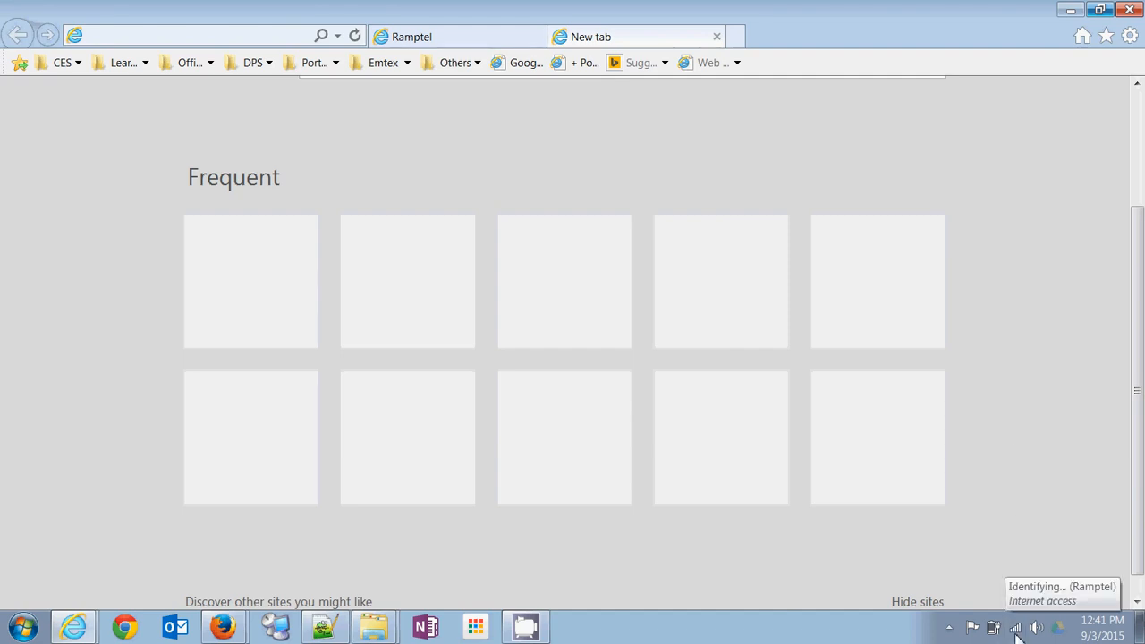
mouse_move(1036, 449)
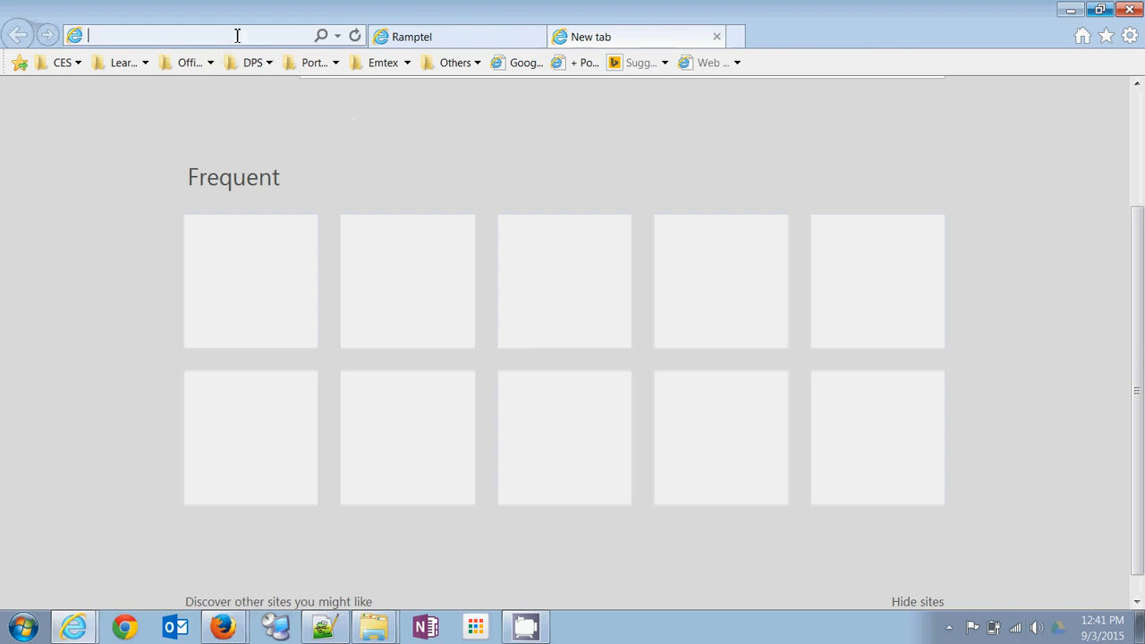
type("192.168.1.1/login.html")
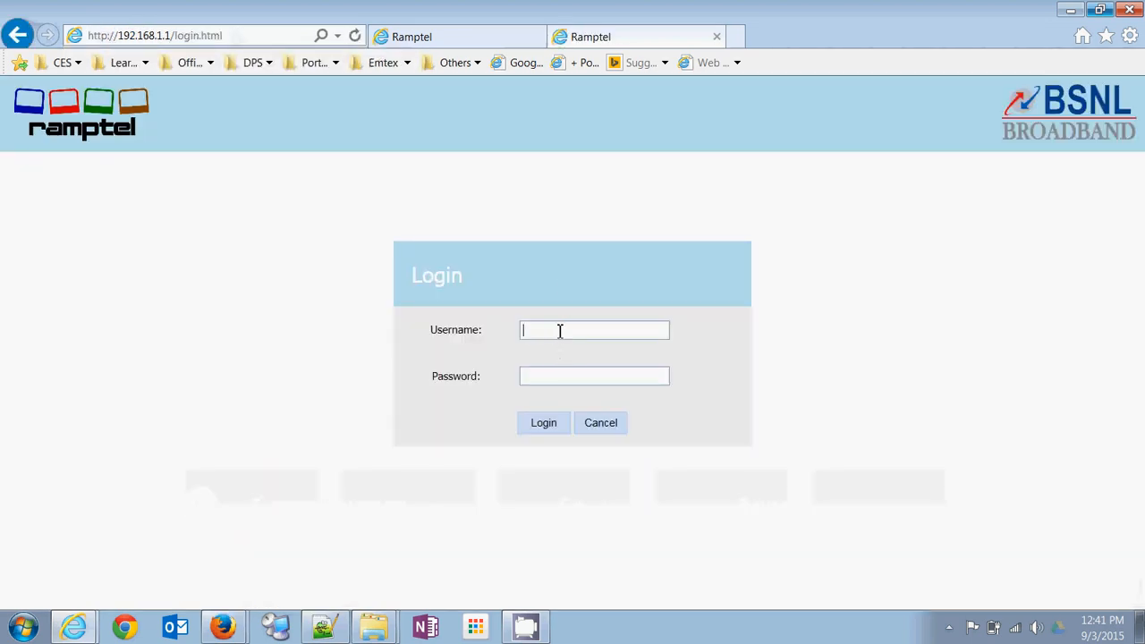
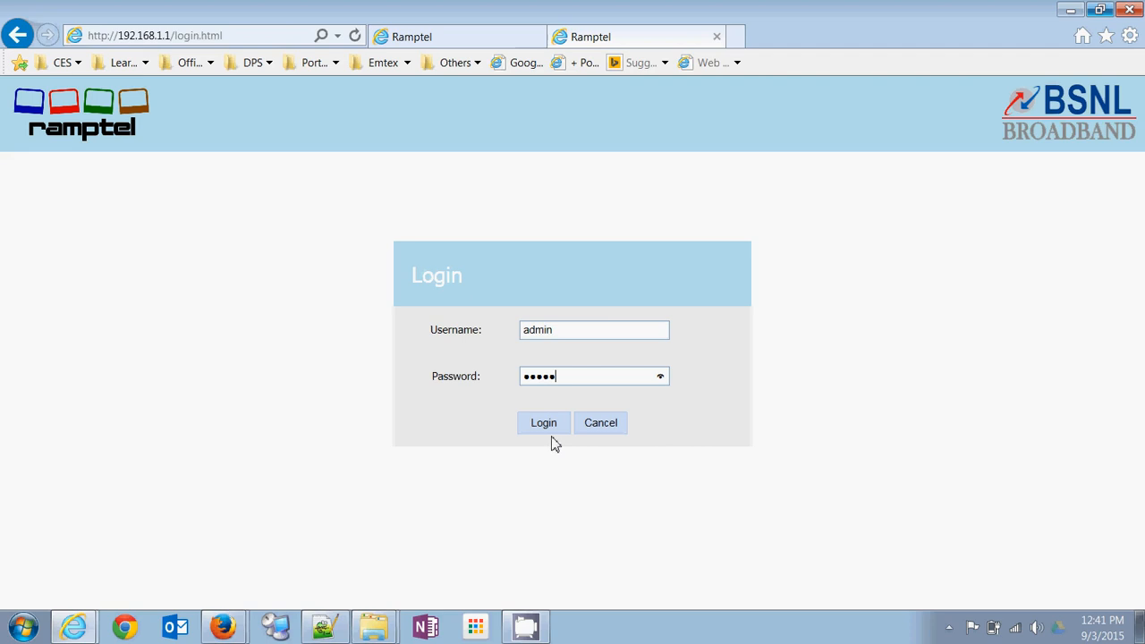
left_click(544, 423)
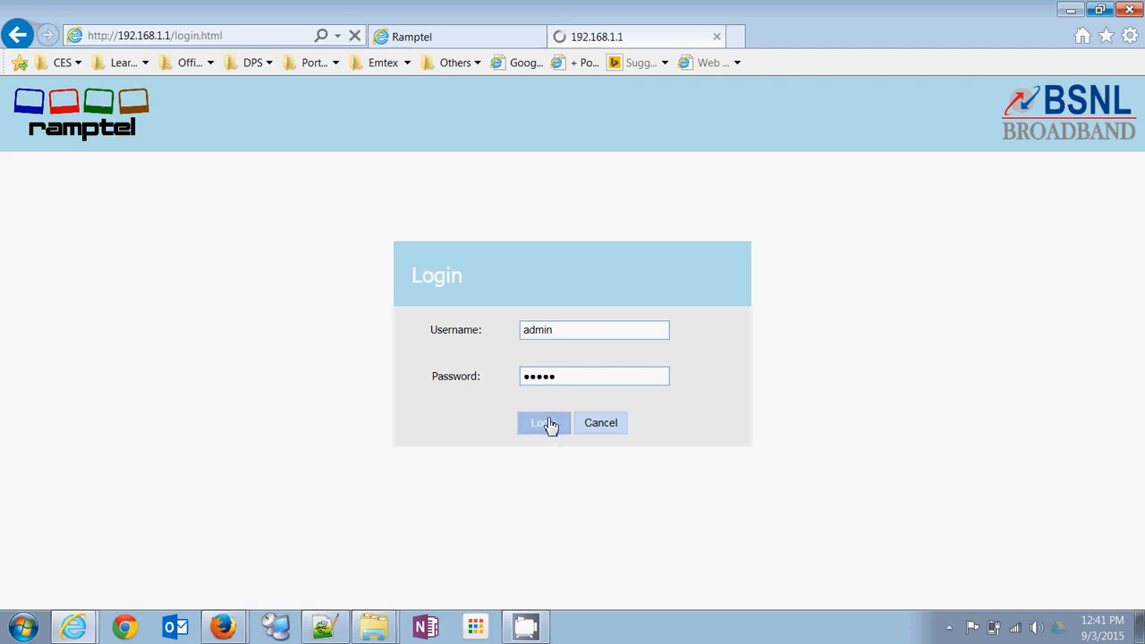
left_click(544, 422)
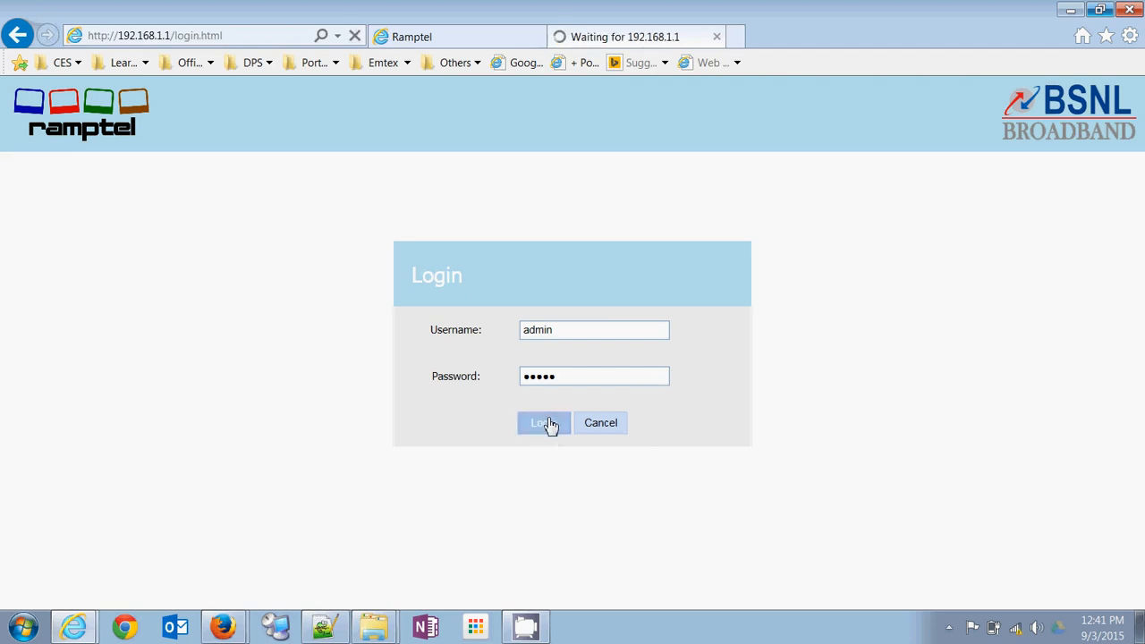
left_click(544, 422)
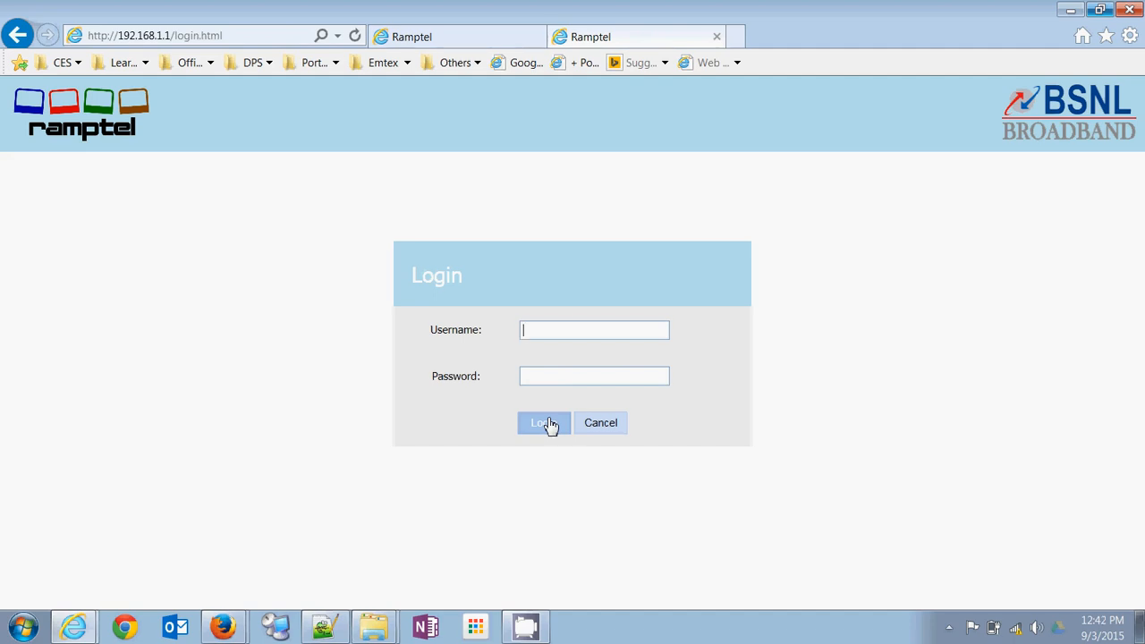
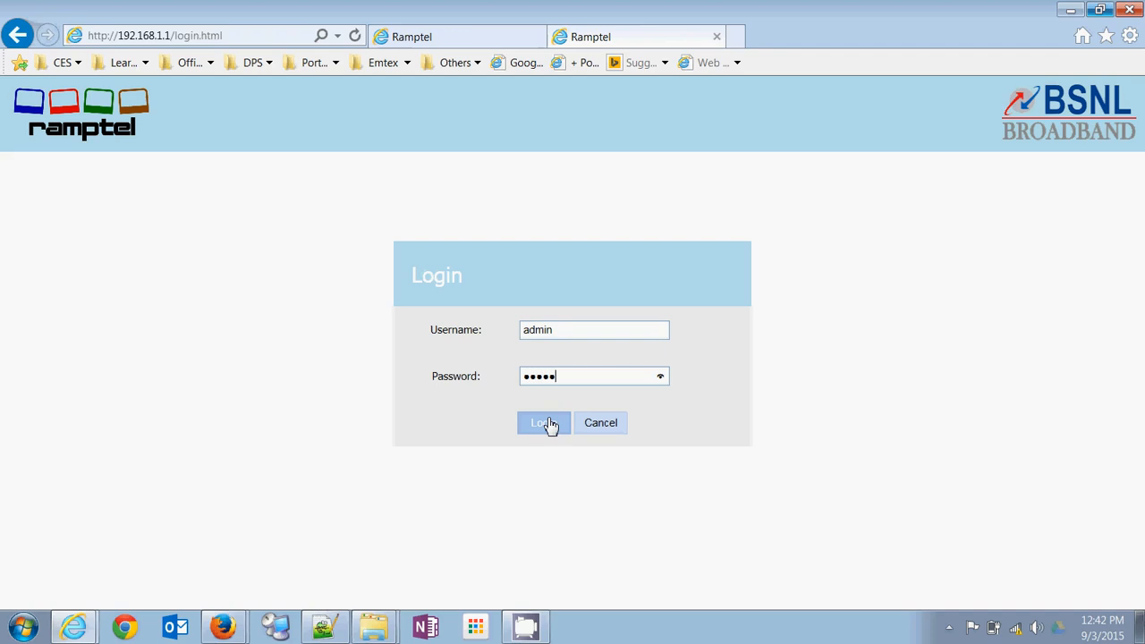
left_click(544, 423)
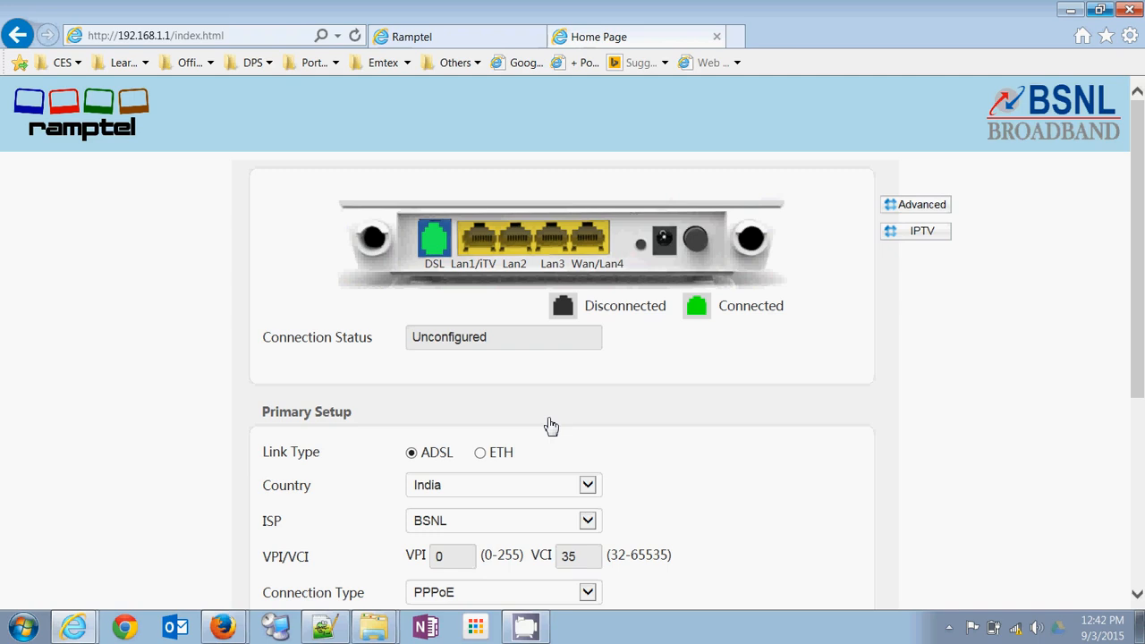
mouse_move(612, 403)
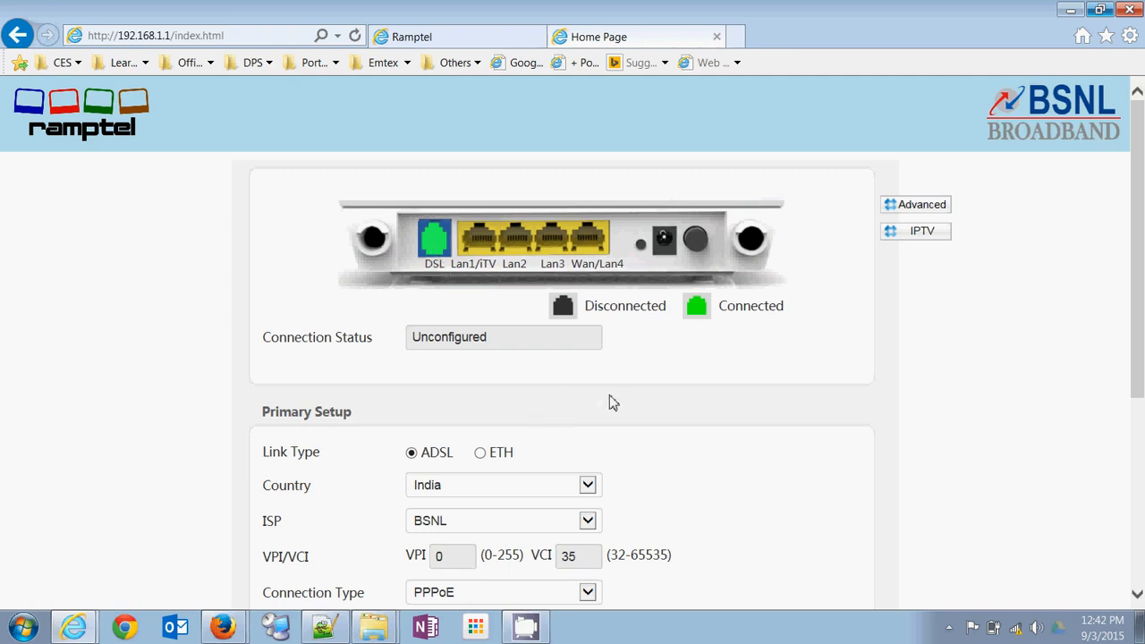
mouse_move(689, 363)
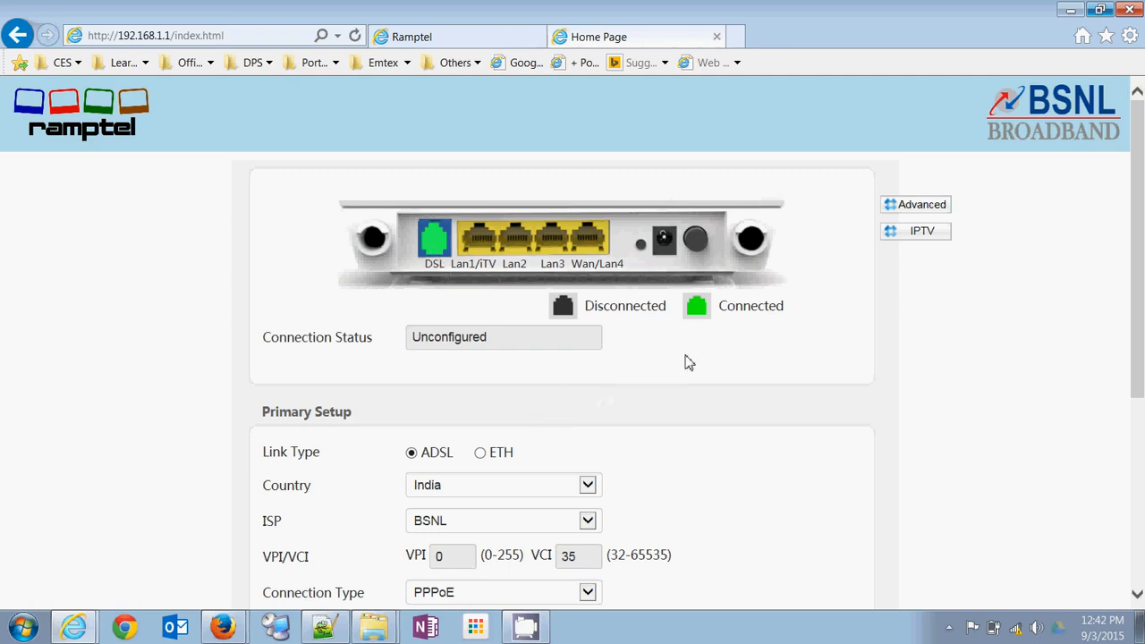
Scroll to Primary Setup and list the ISP choices (Airtel, BSNL, MTNL).
scroll("down", 3)
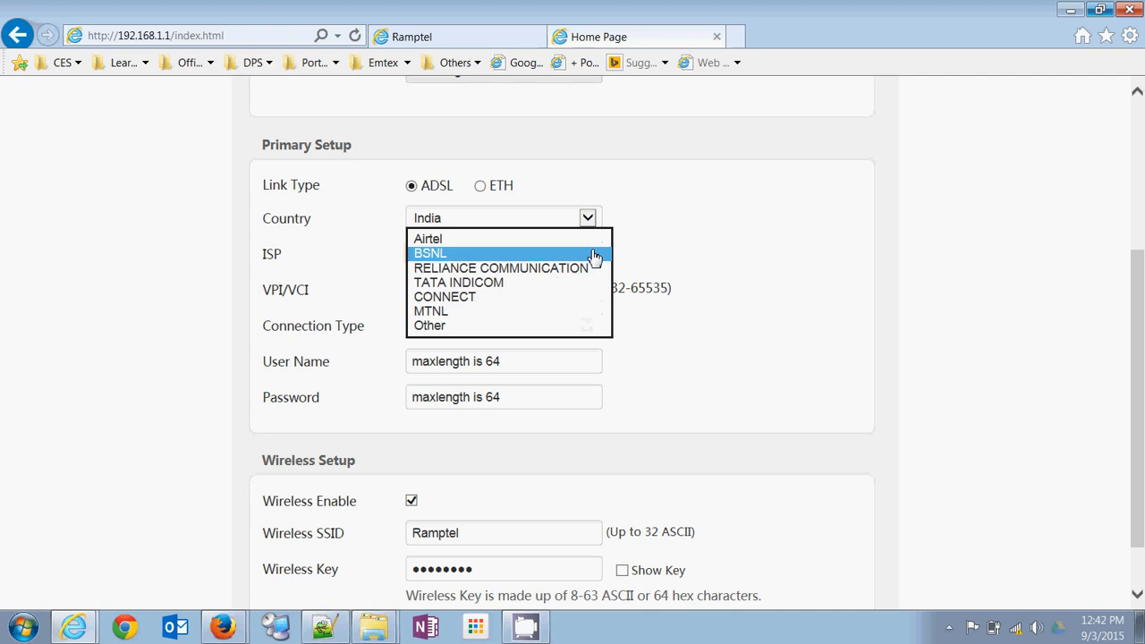
left_click(428, 238)
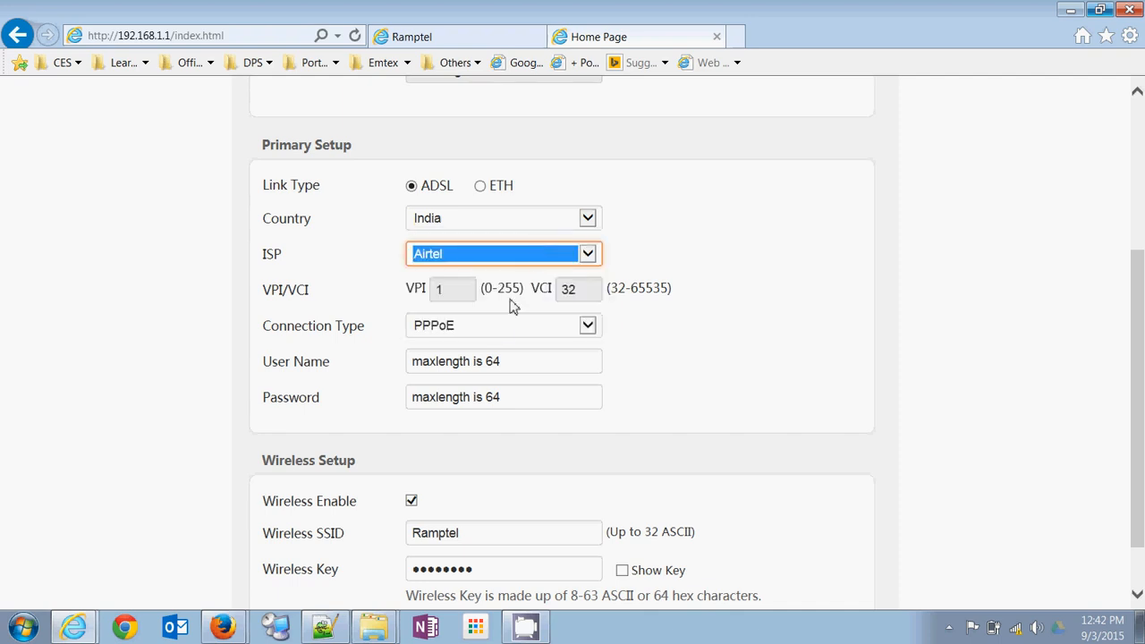
mouse_move(508, 326)
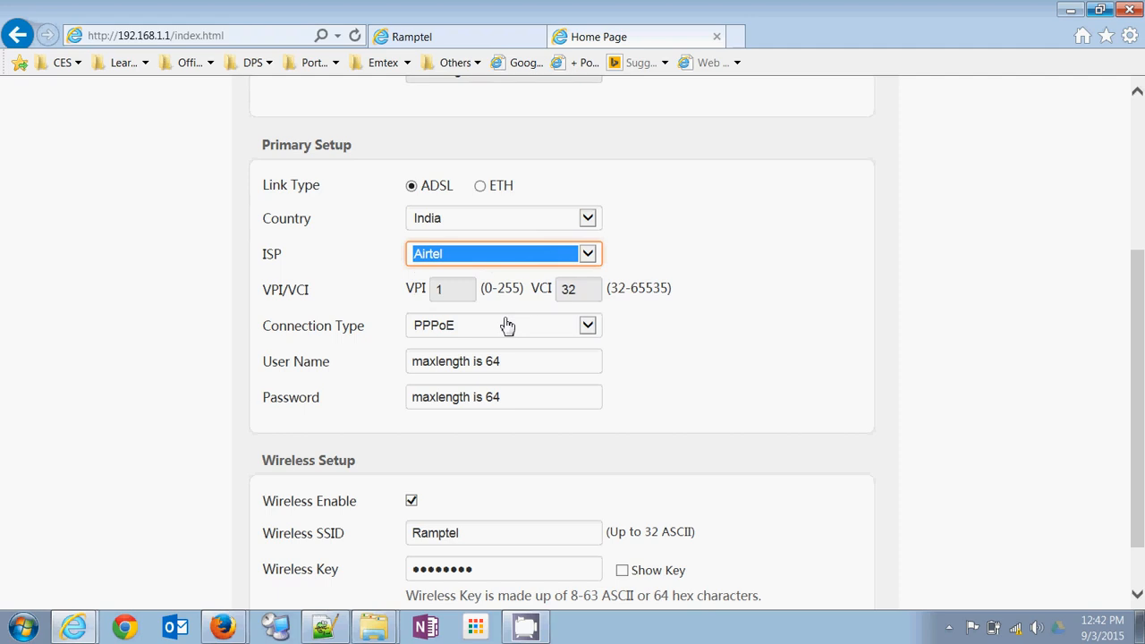
left_click(504, 361)
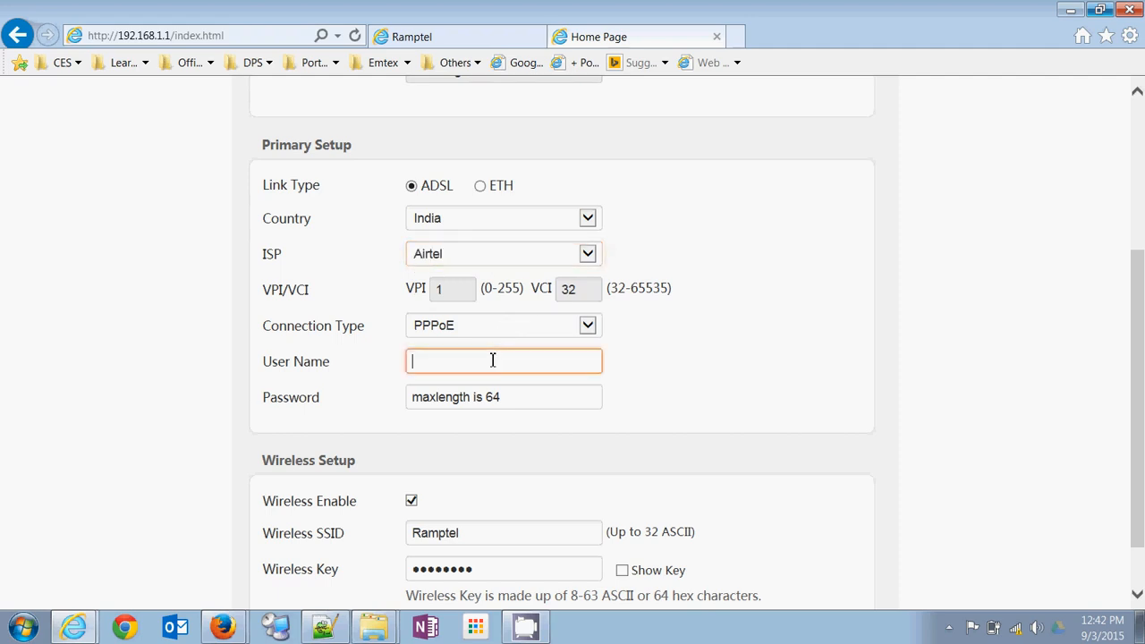
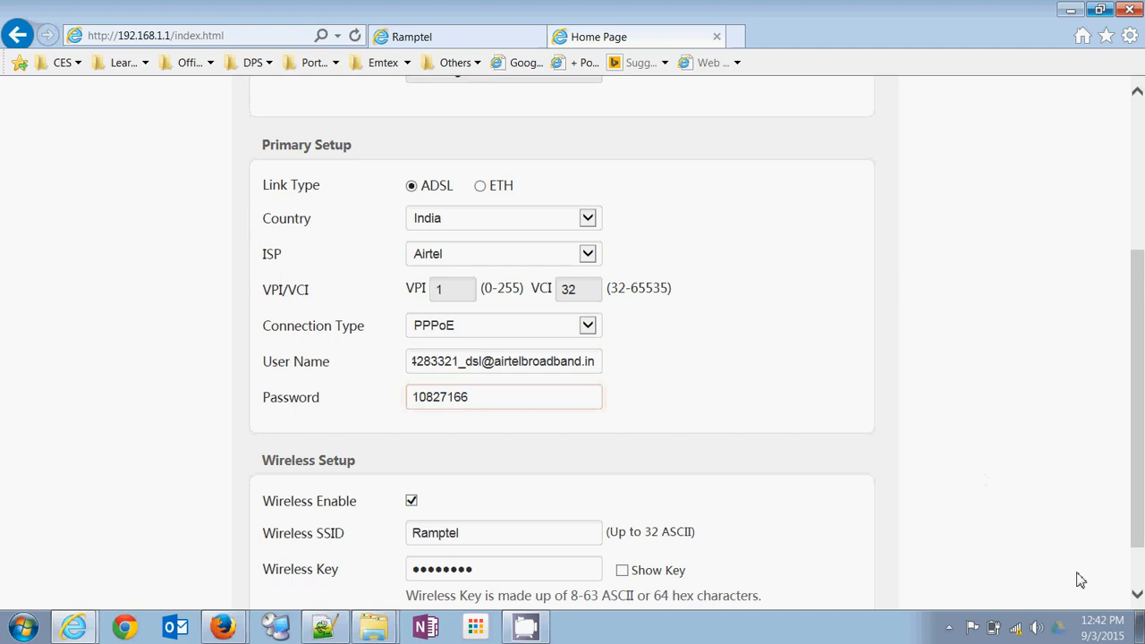
Rename the wireless SSID from Ramptel to wificon and briefly reveal the key to verify it.
scroll("down", 3)
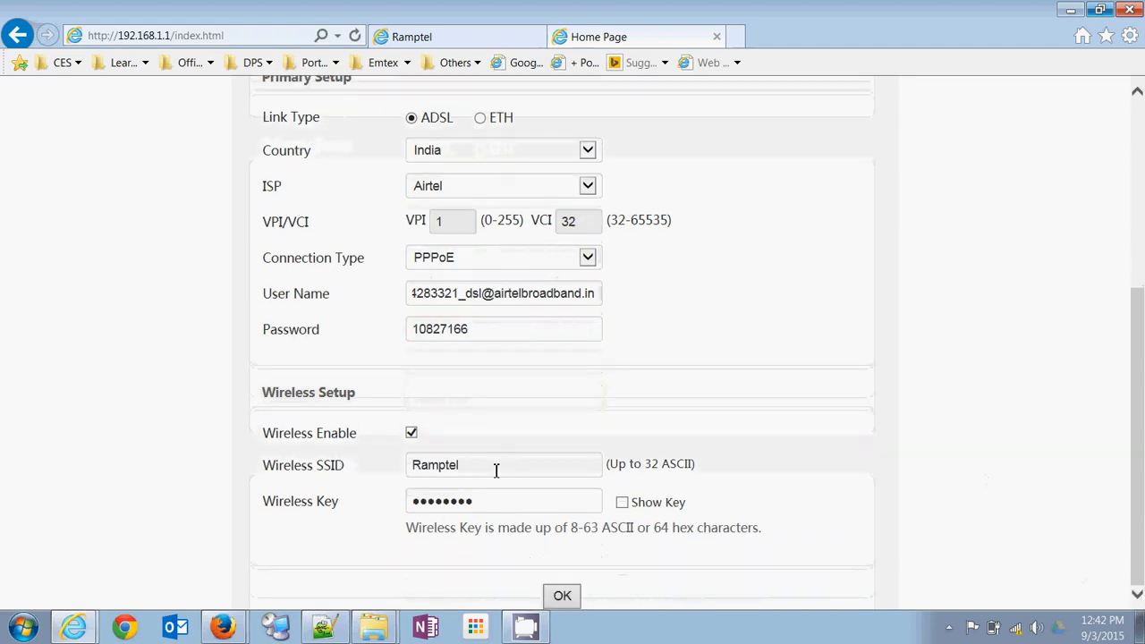
left_click(492, 466)
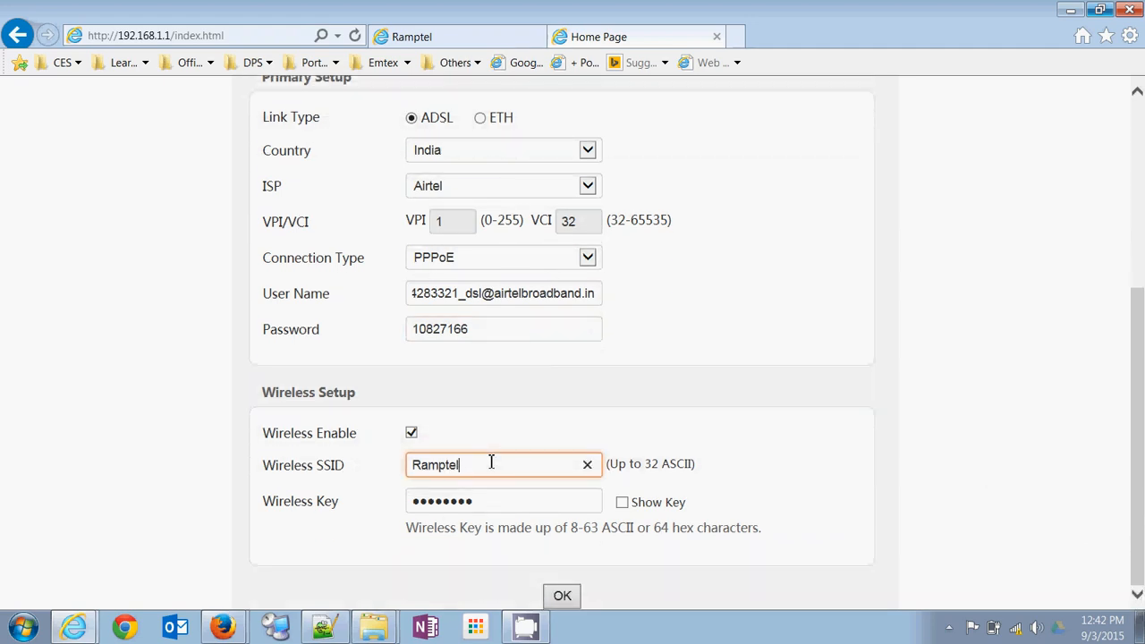
type("o")
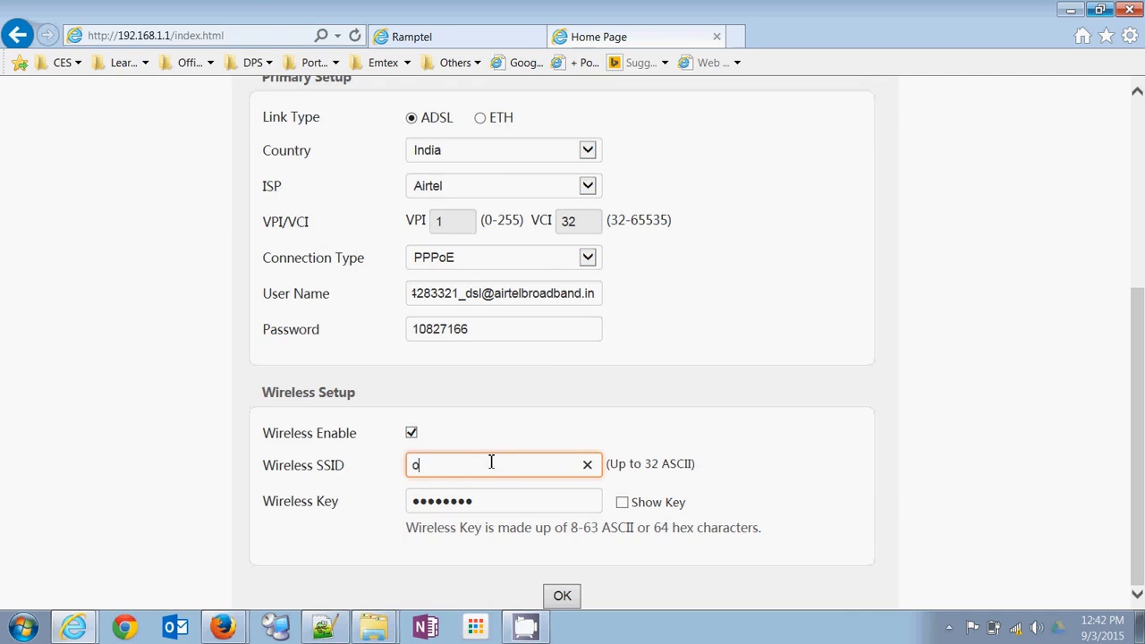
type("w")
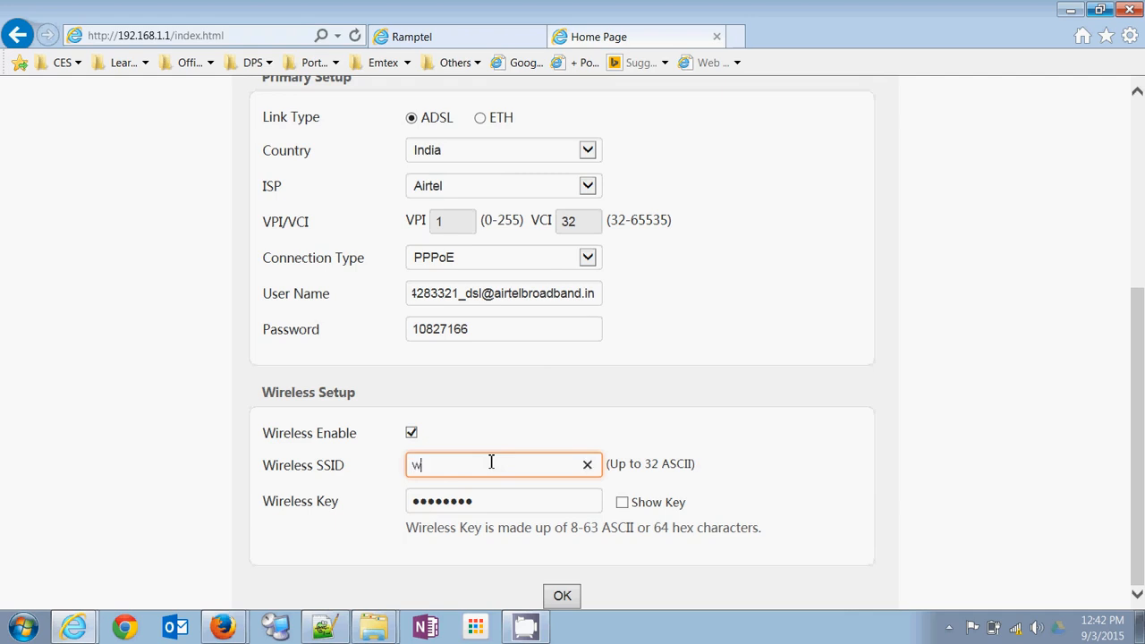
type("ificon")
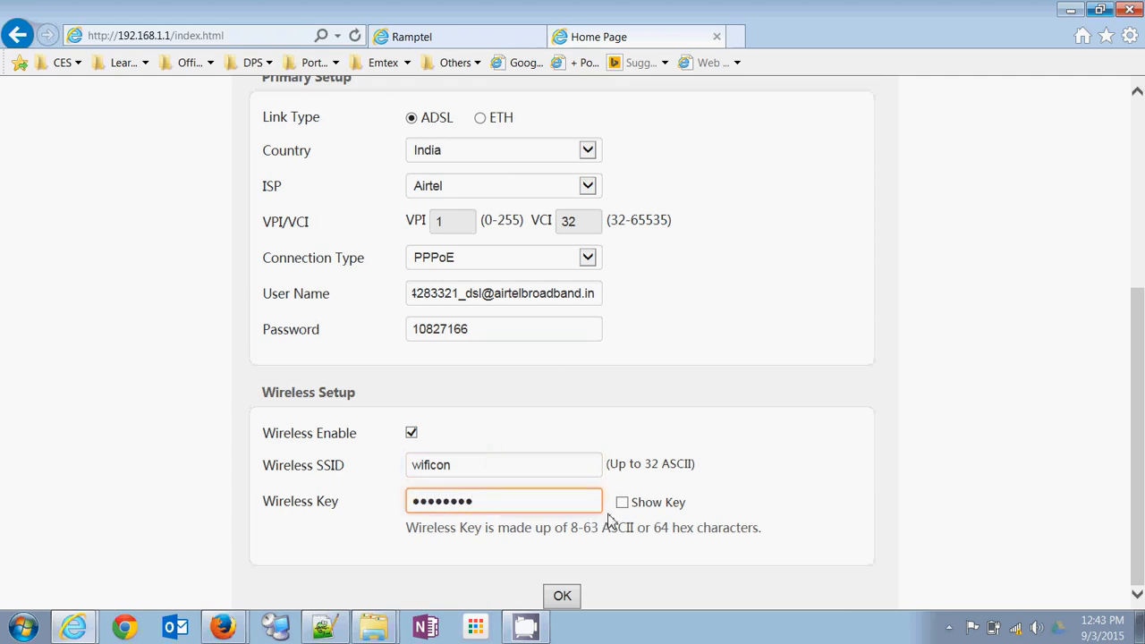
left_click(623, 501)
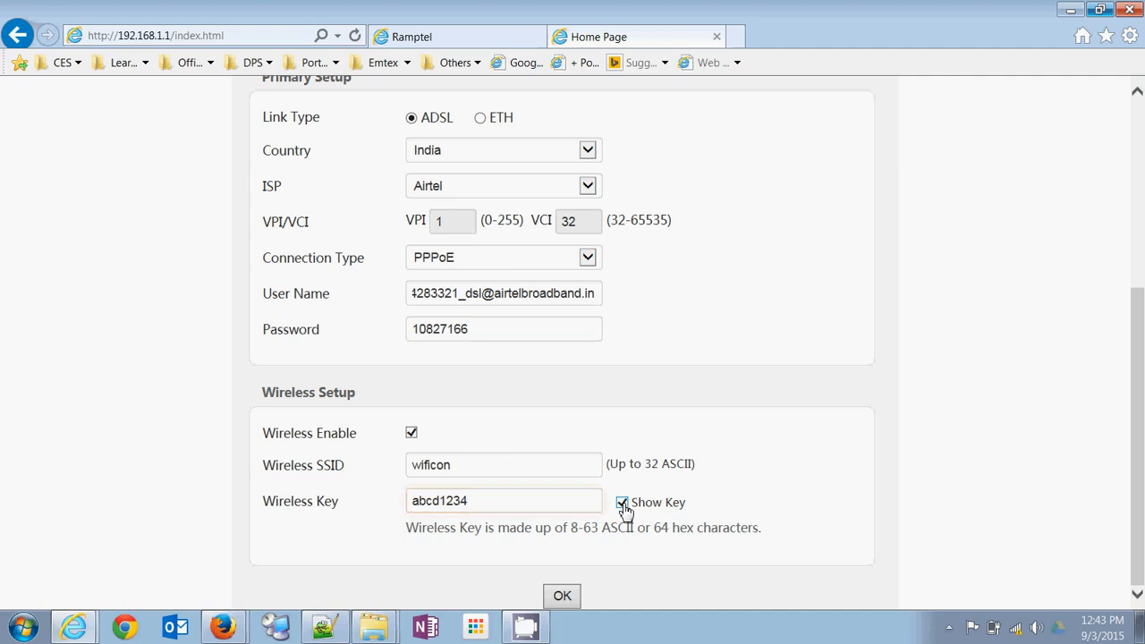
left_click(623, 501)
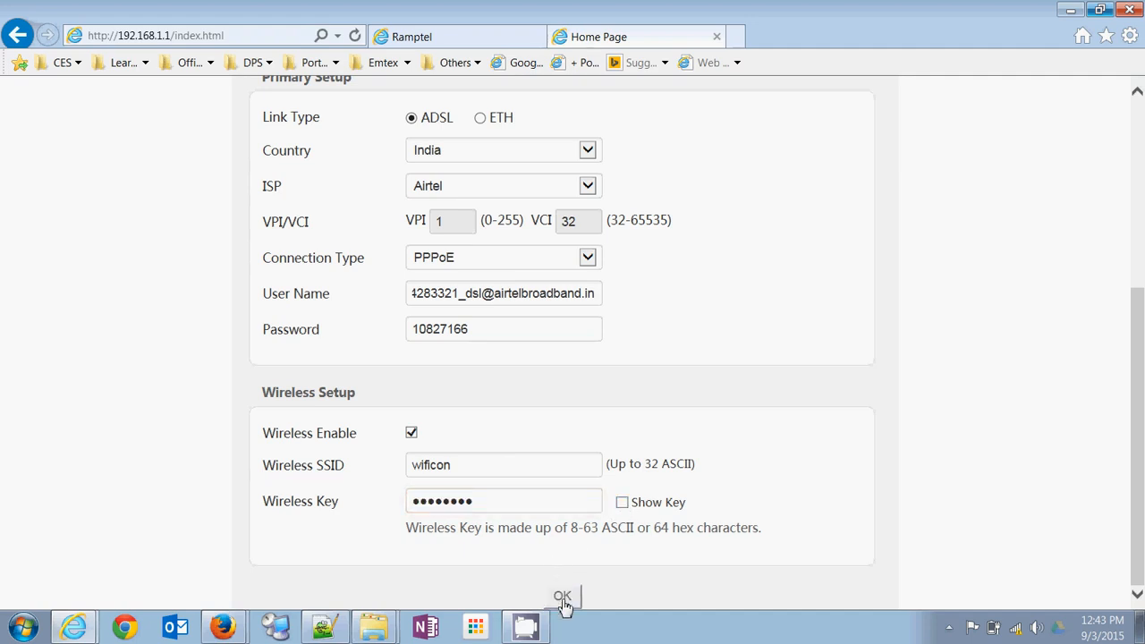
mouse_move(759, 426)
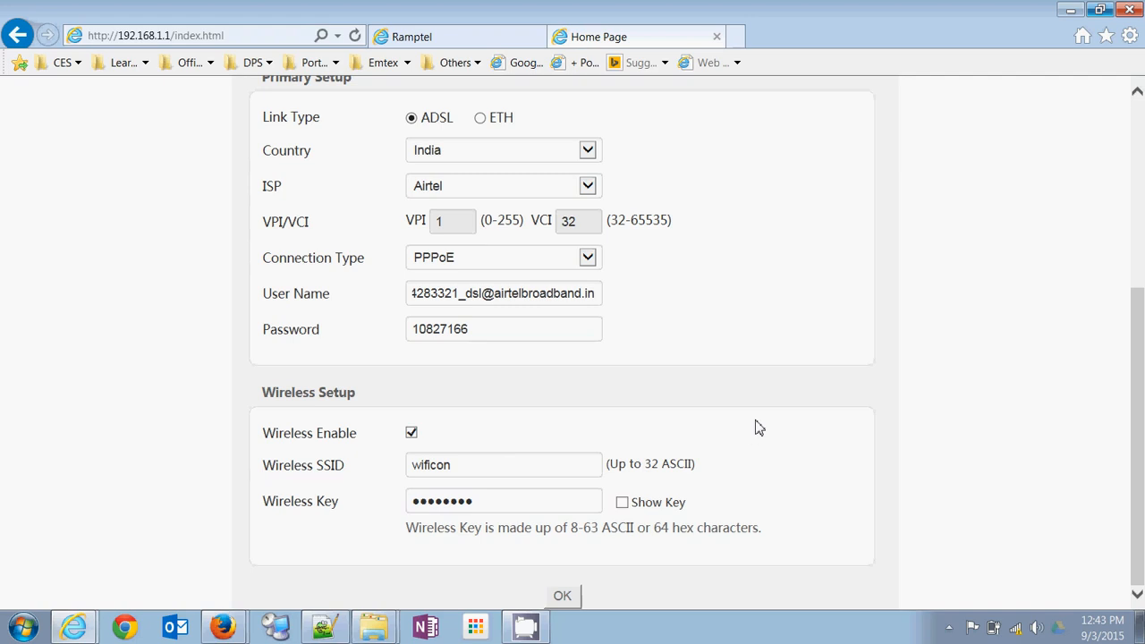
Apply the Airtel PPPoE and wificon wireless settings with OK.
left_click(562, 596)
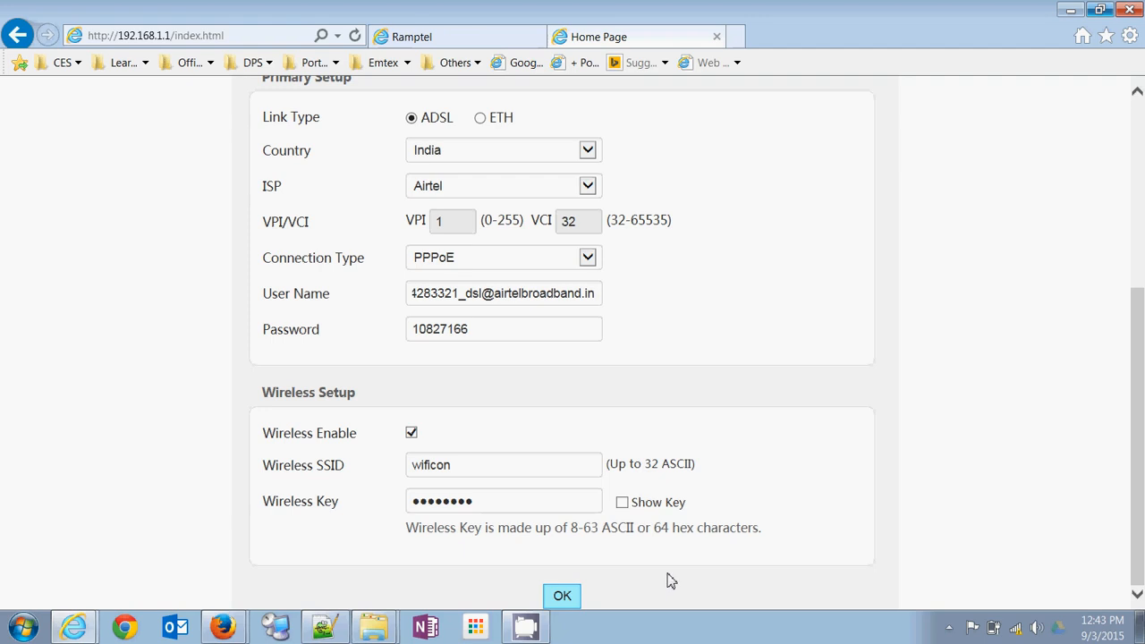
mouse_move(1020, 630)
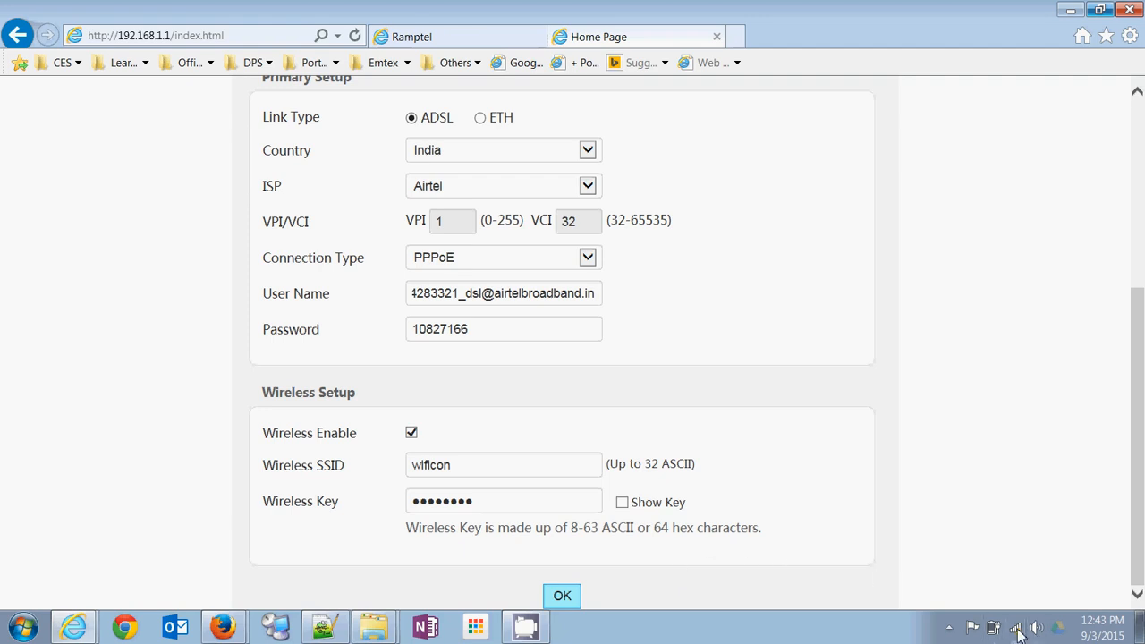
left_click(1016, 626)
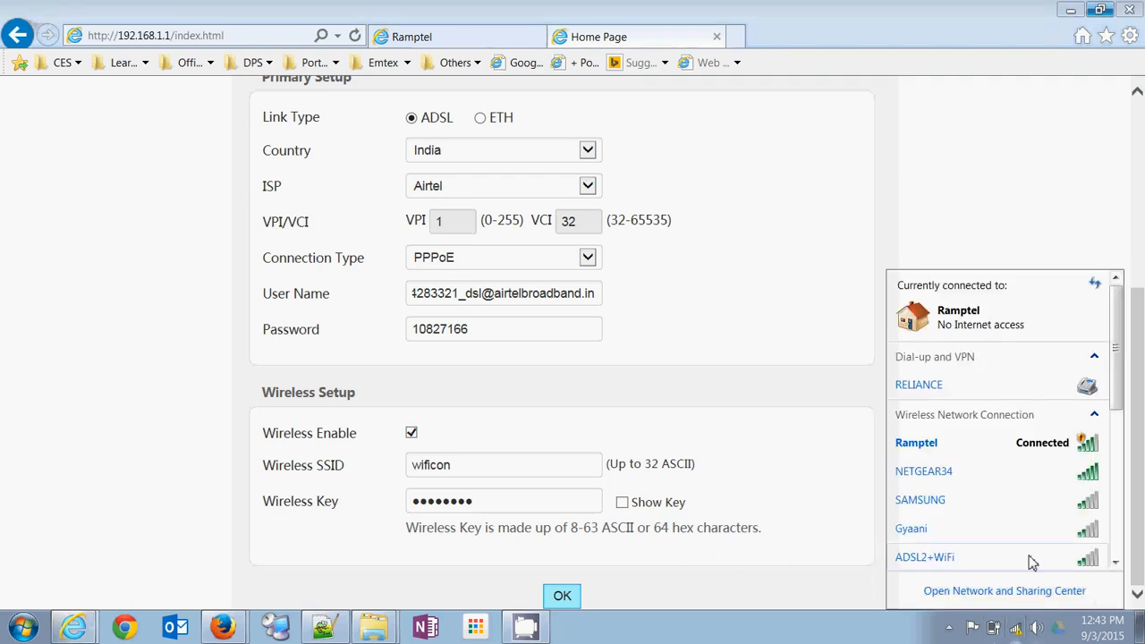
left_click(1095, 282)
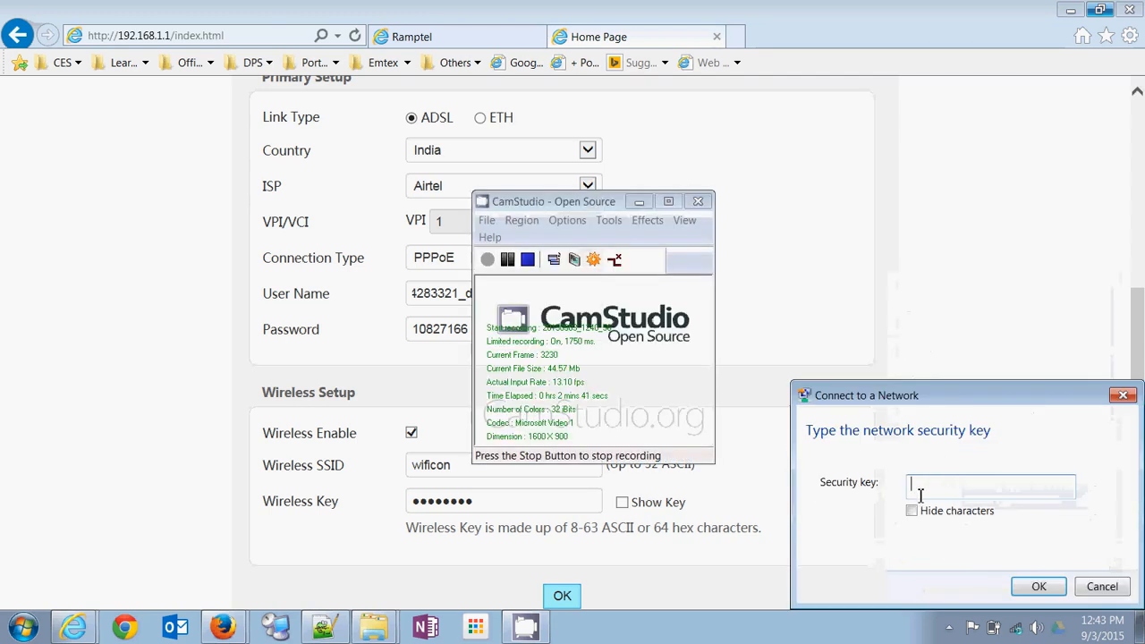
mouse_move(743, 288)
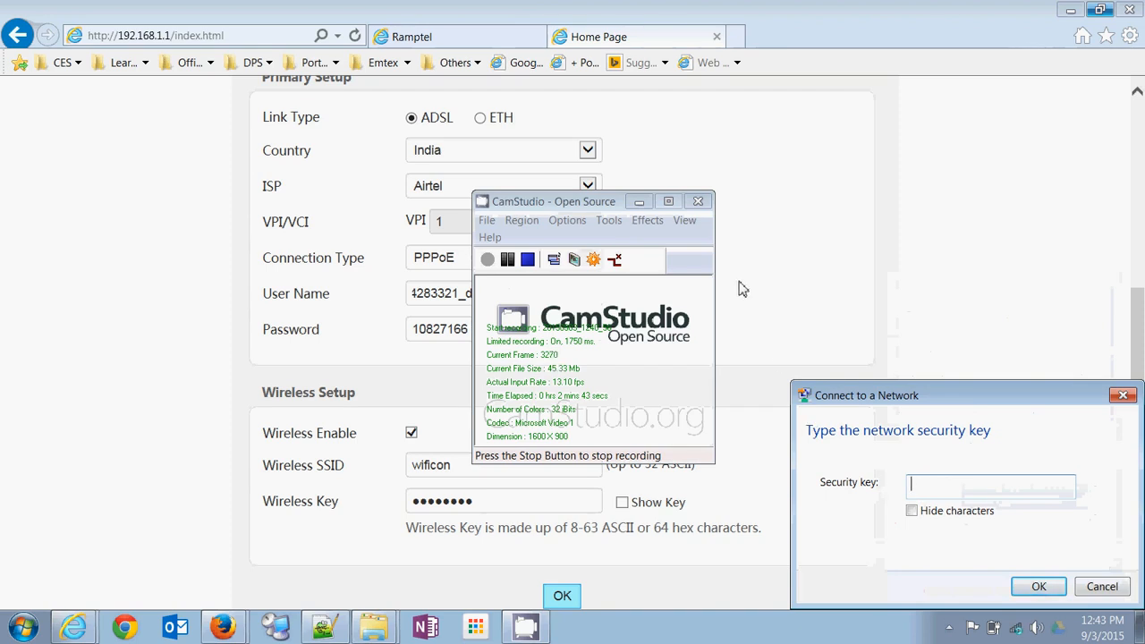
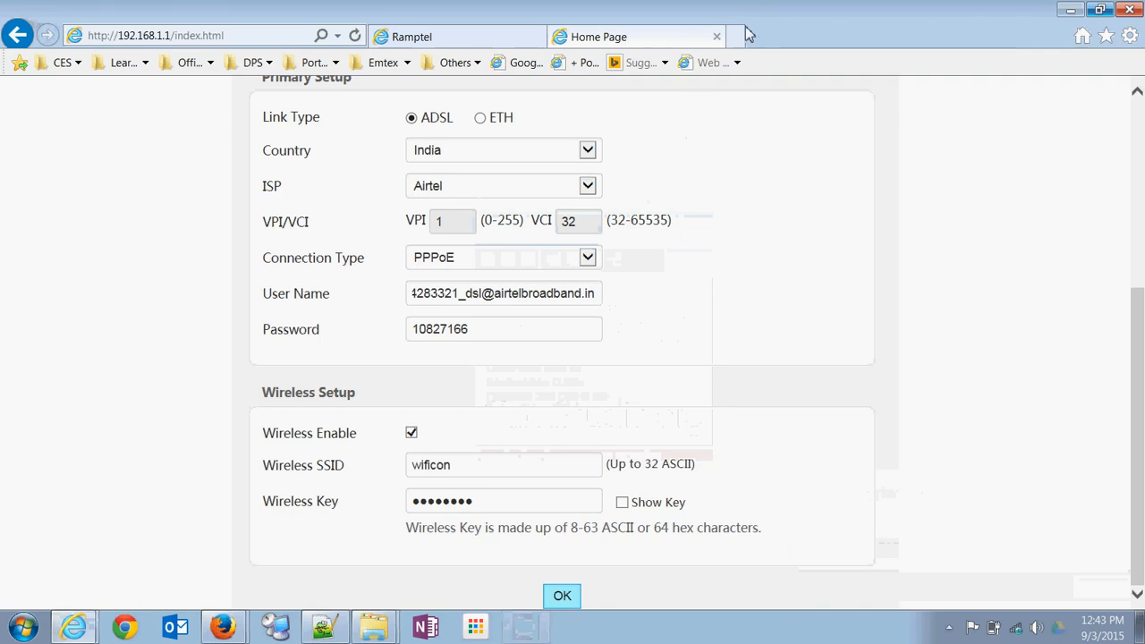
mouse_move(733, 36)
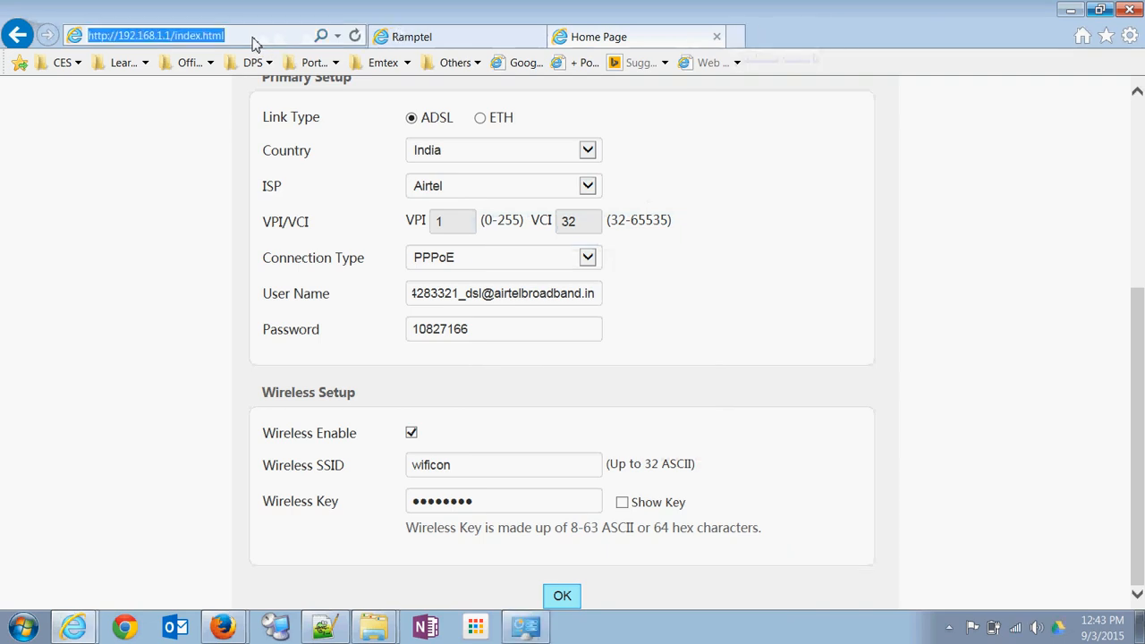
Load rediff.com, dismiss its pop-up ad, then browse to msn.com to confirm internet access.
type("redi")
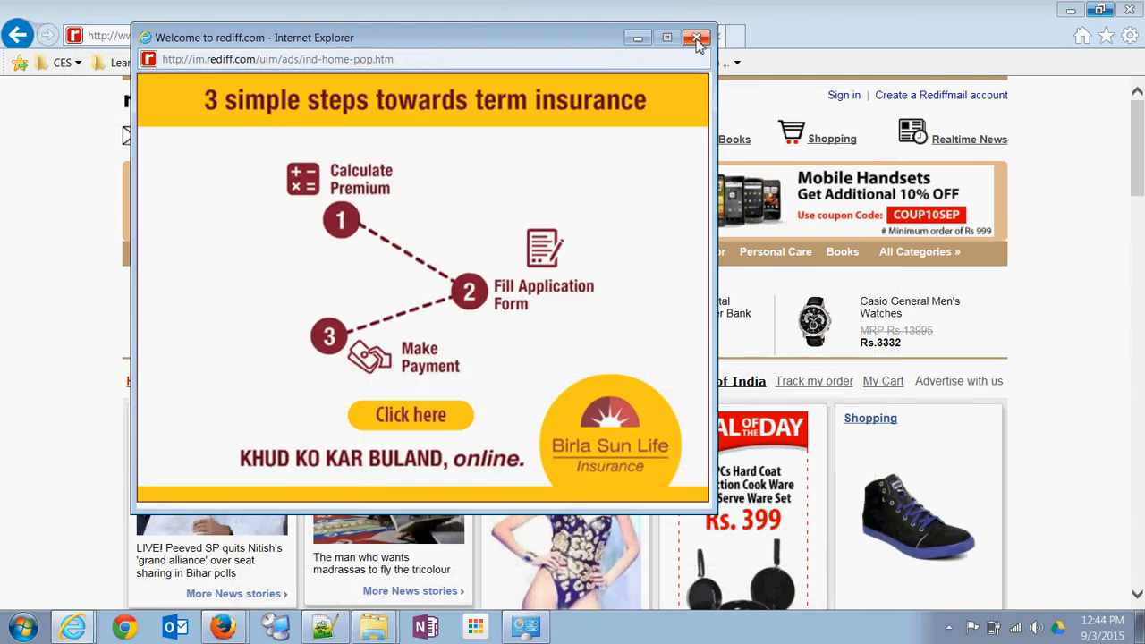
left_click(698, 38)
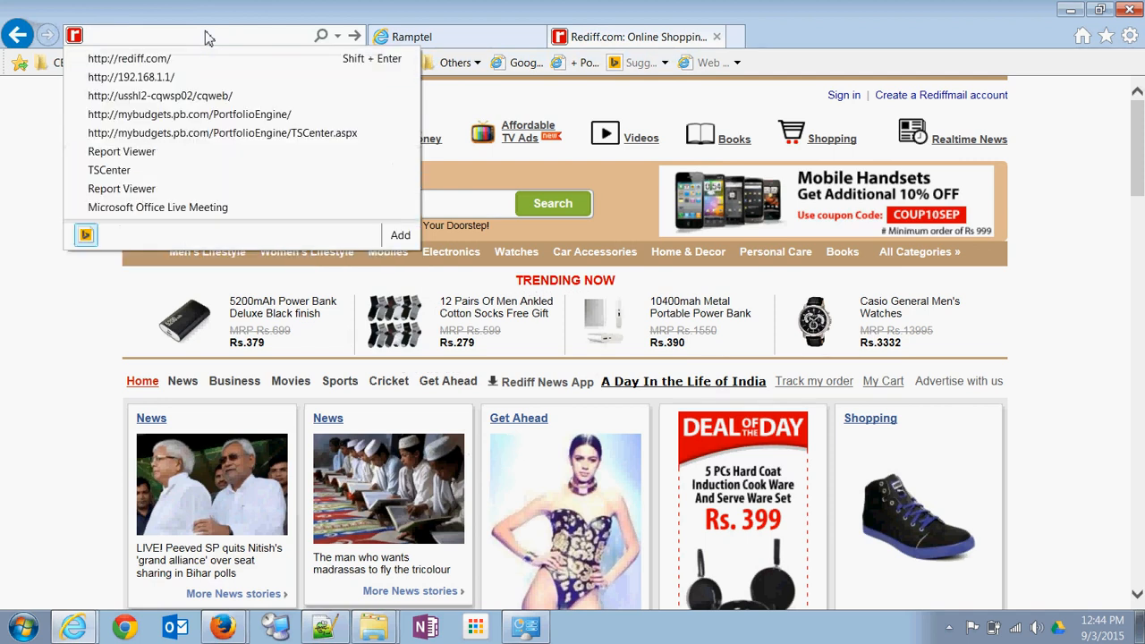
type("msn.com/en-in/")
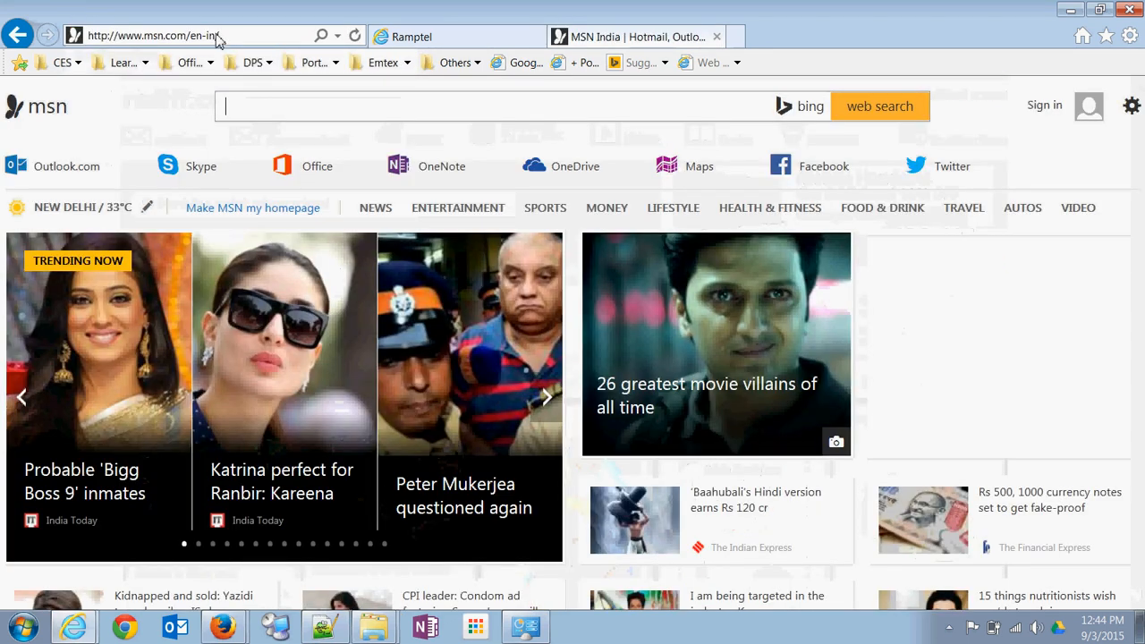
Search Bing for 'speedtest.net free' and open the Speedtest.net official site result.
type("speed")
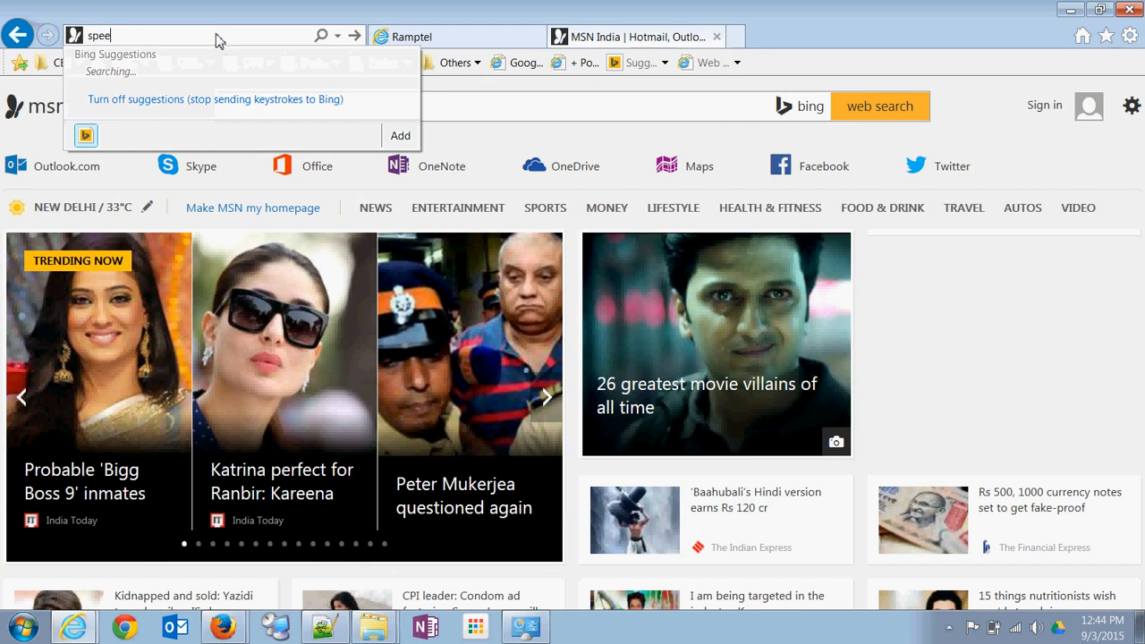
type("d")
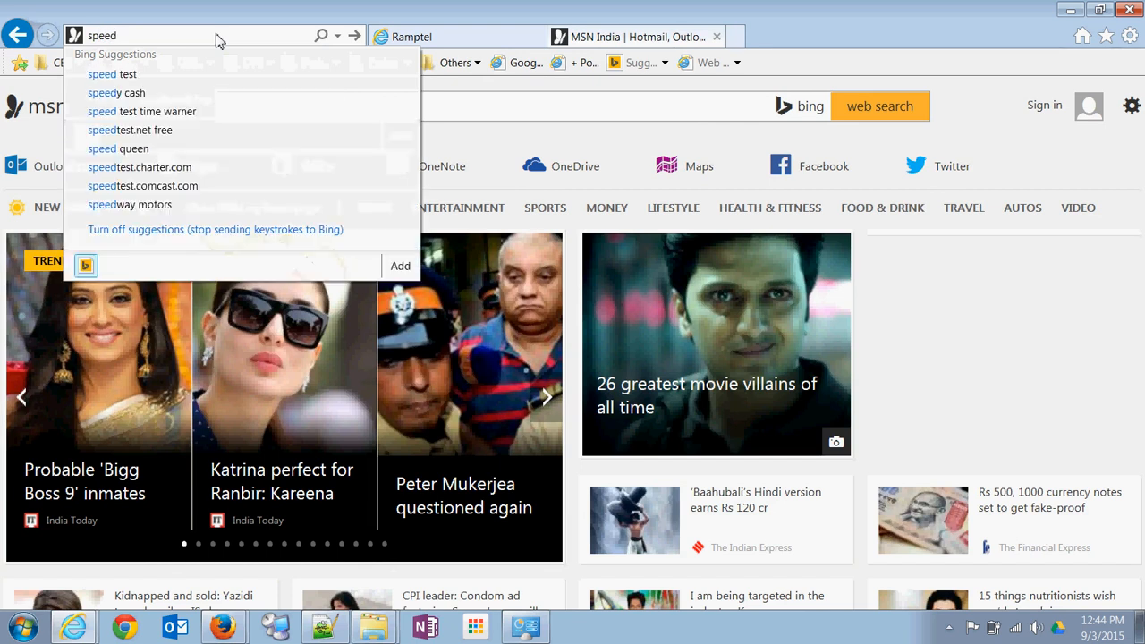
type("test")
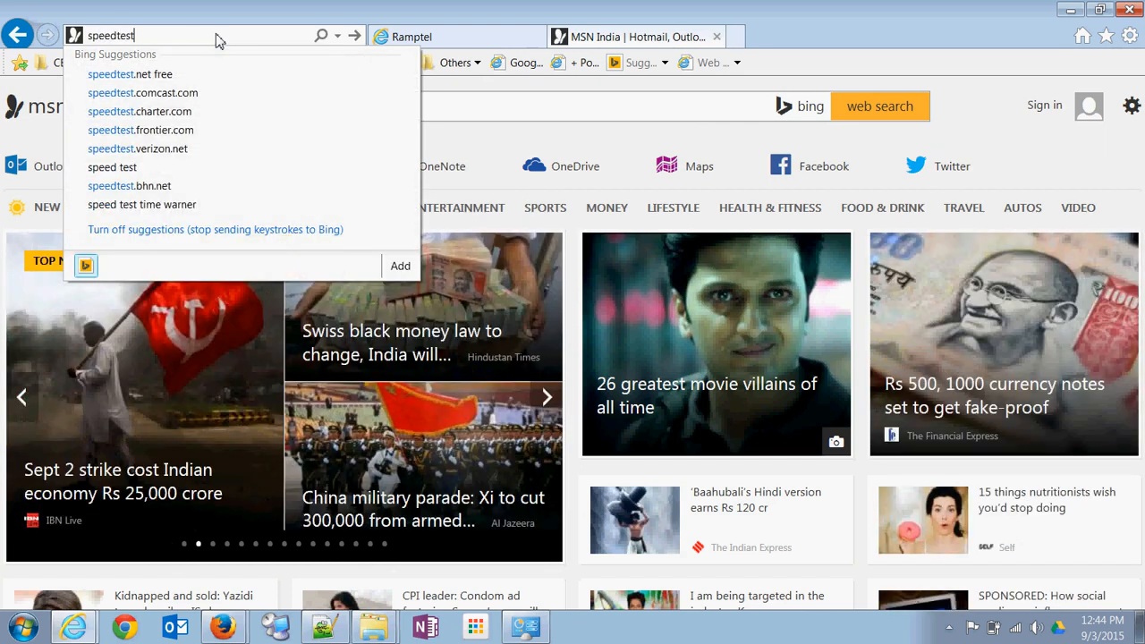
left_click(128, 75)
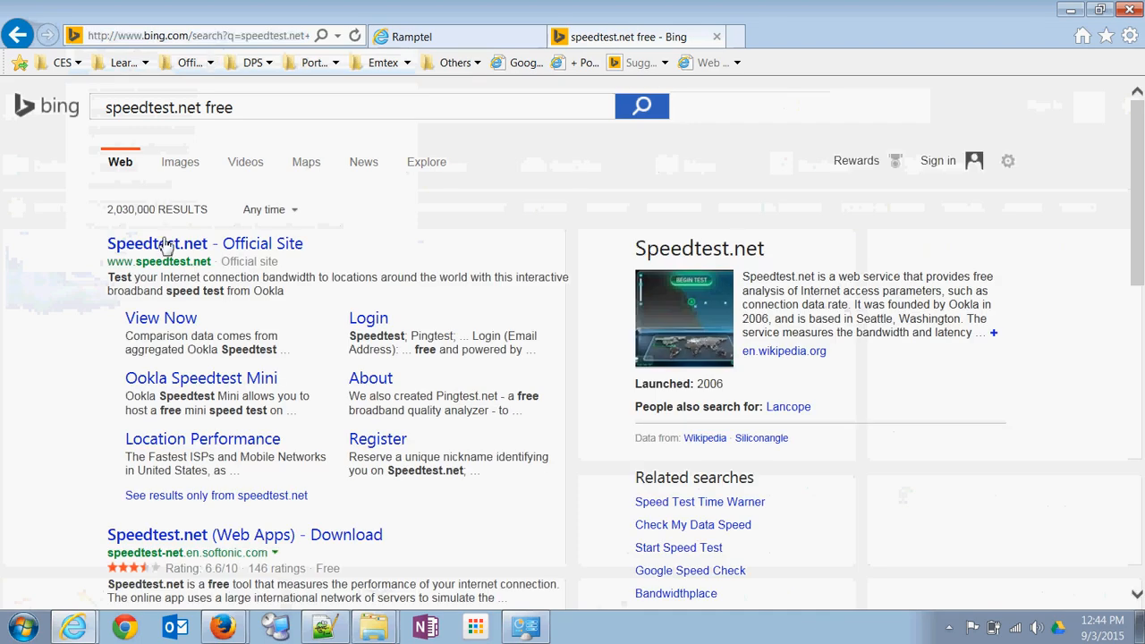
left_click(158, 244)
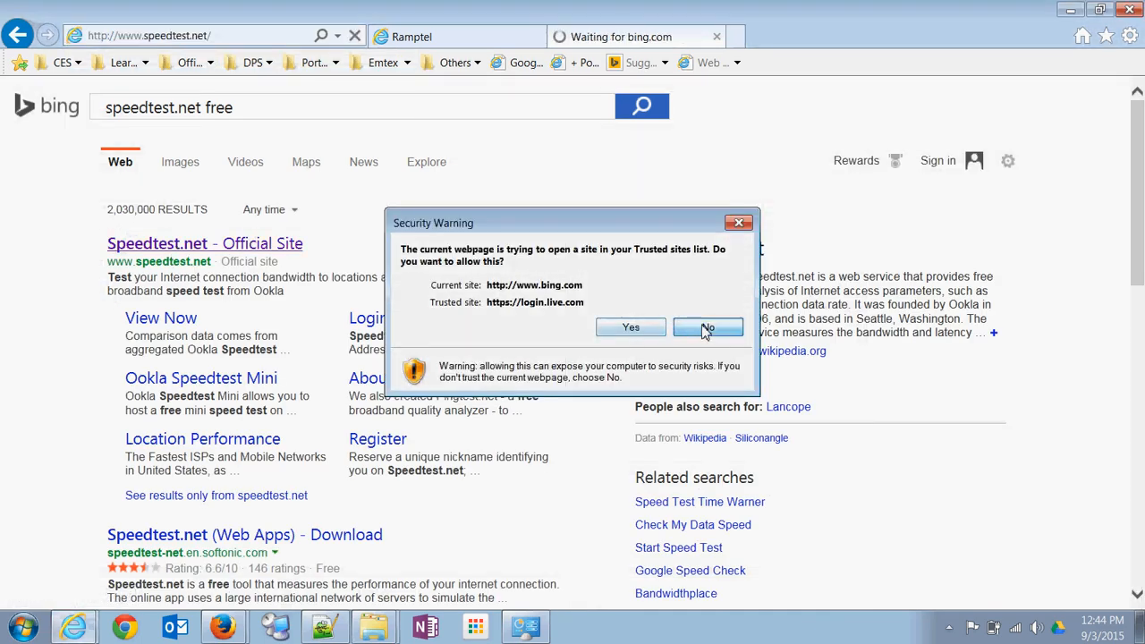
Decline the security warning and begin the Speedtest.net speed test.
left_click(709, 325)
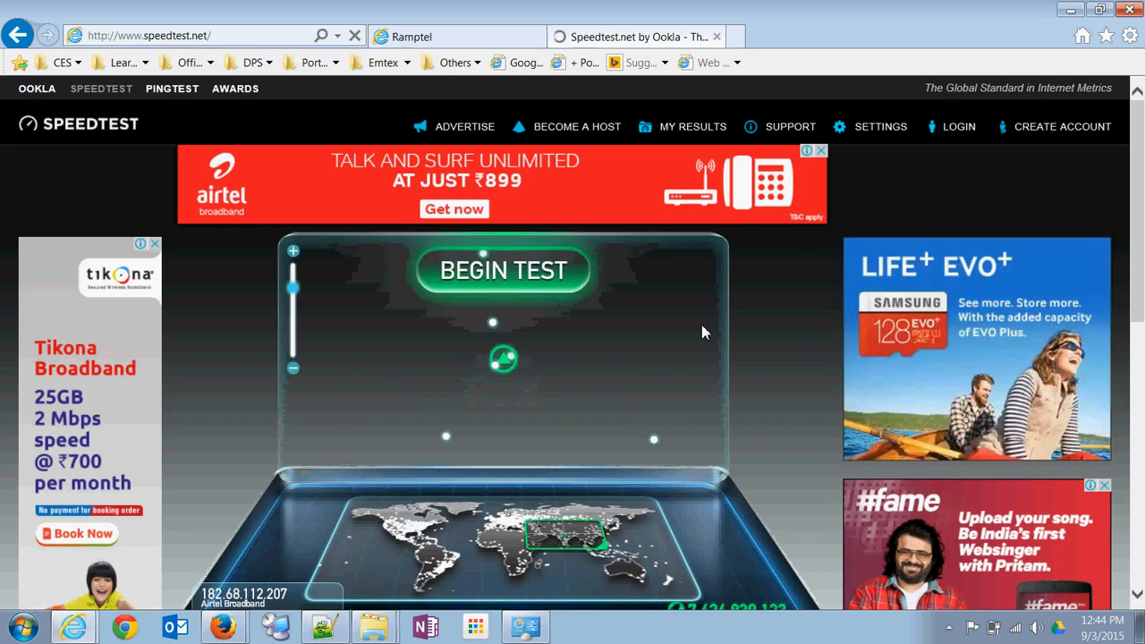
left_click(503, 271)
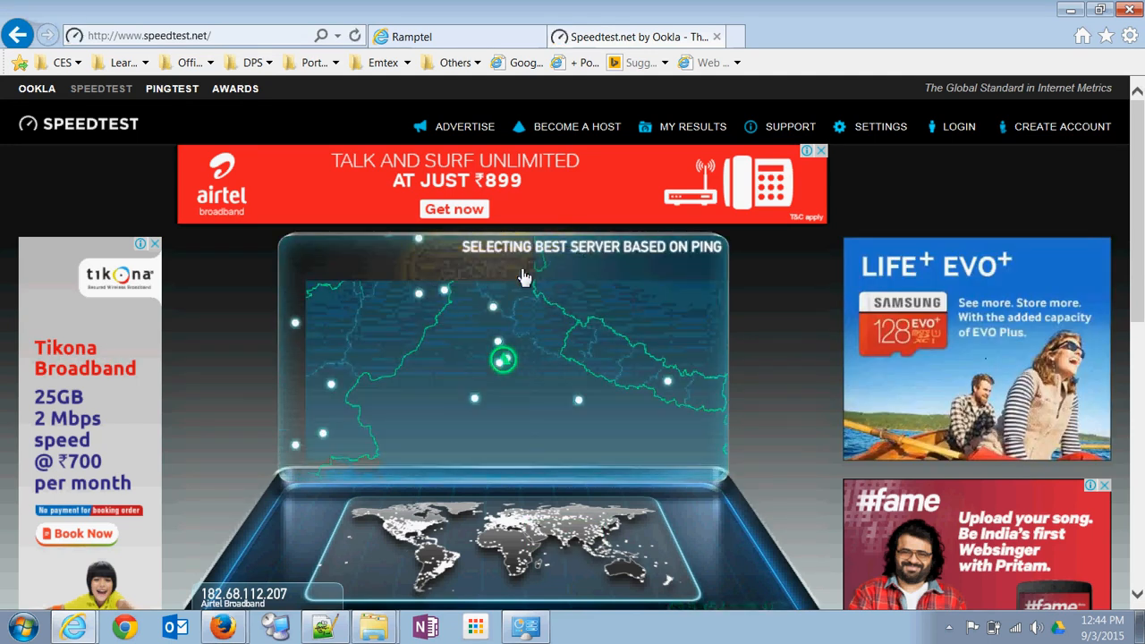